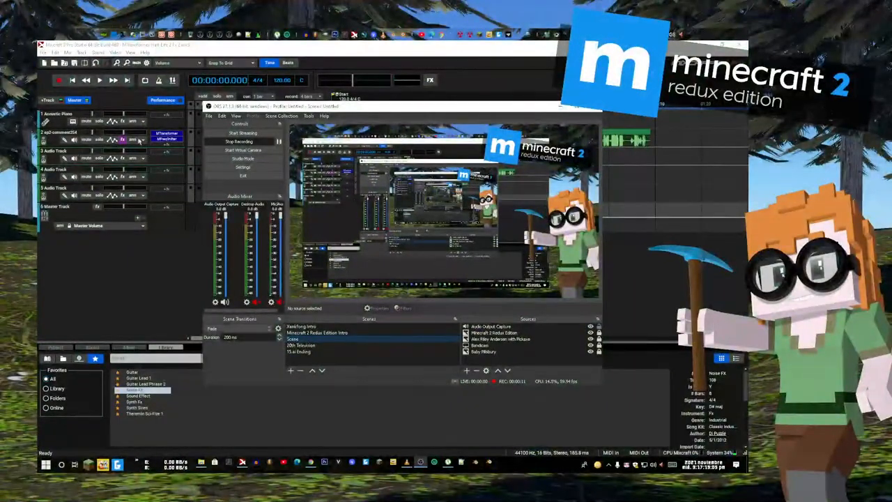
# Step: Start playback of the commentary clip from Mixcraft's transport Play button
pyautogui.click(99, 80)
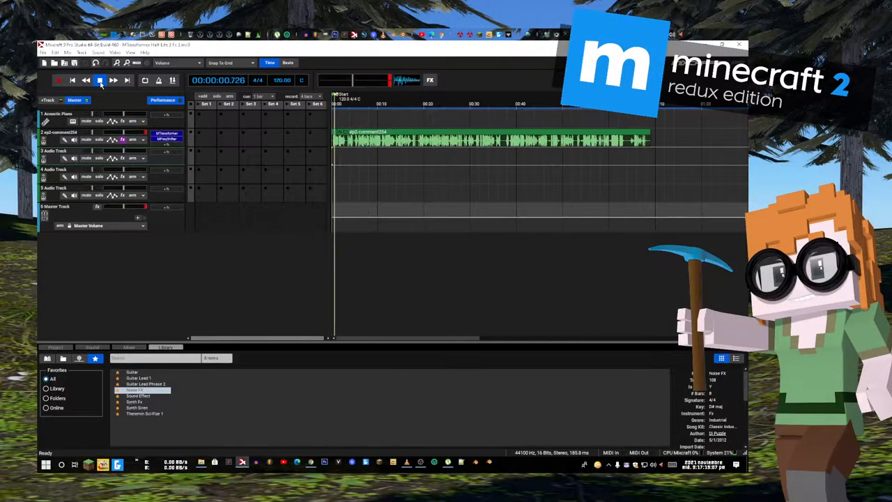
pyautogui.click(100, 79)
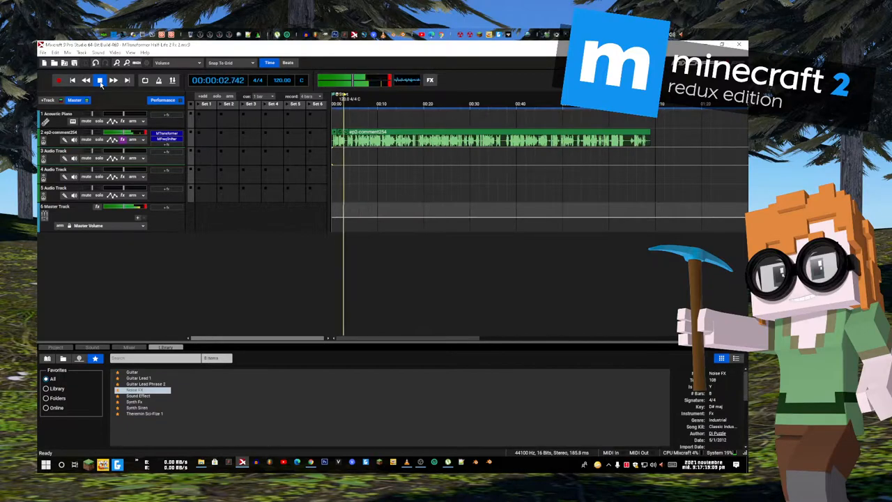
# Step: Play the ep2-comment254 clip on track 2 past its end, beyond one minute
pyautogui.click(100, 80)
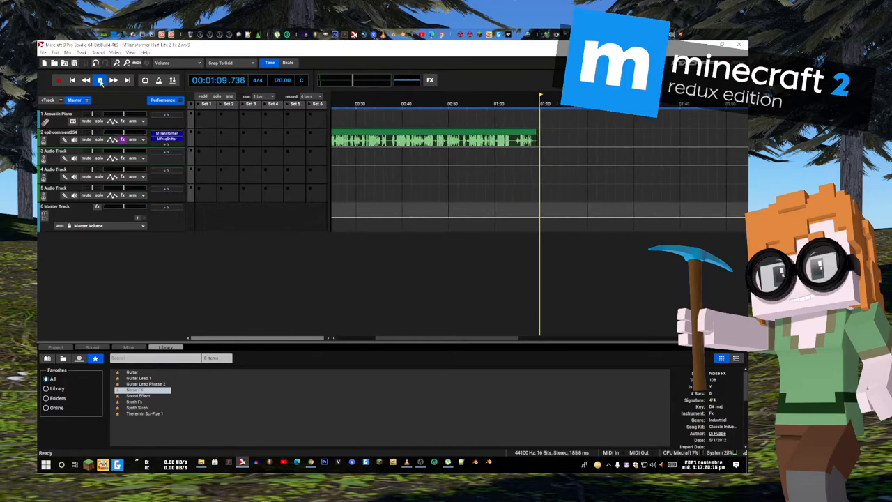
pyautogui.click(99, 79)
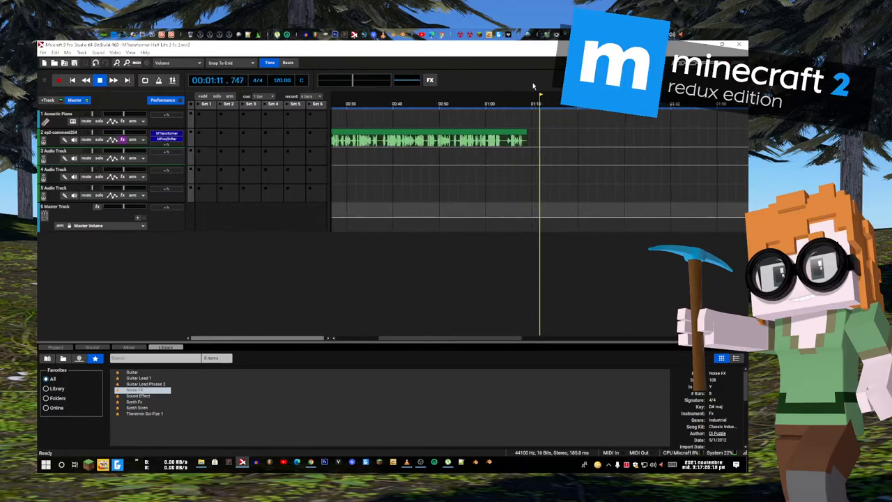